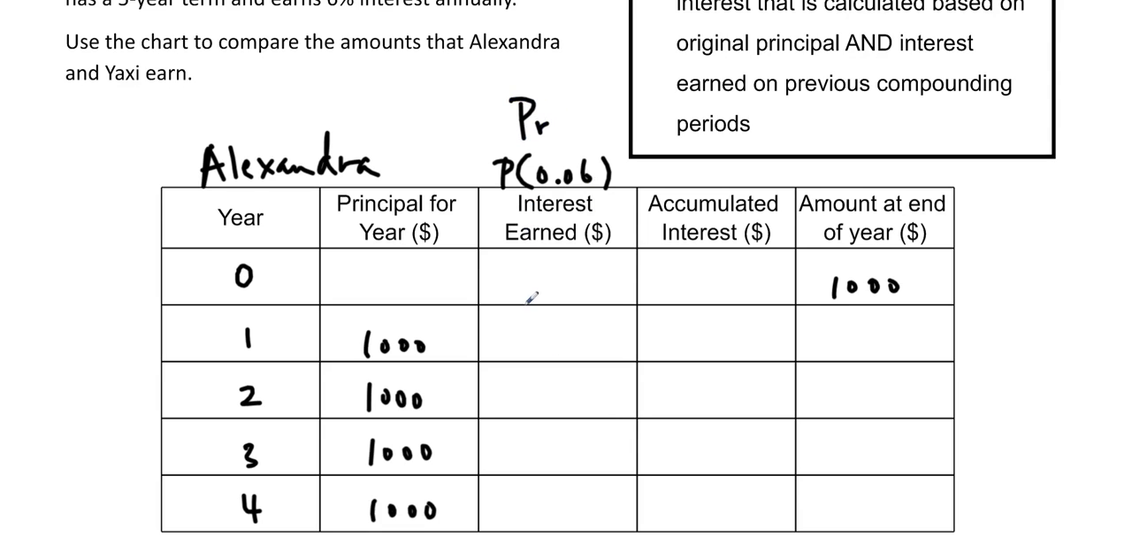
Write 60 as Alexandra's Year 1 interest earned in the comparison chart.
type("60")
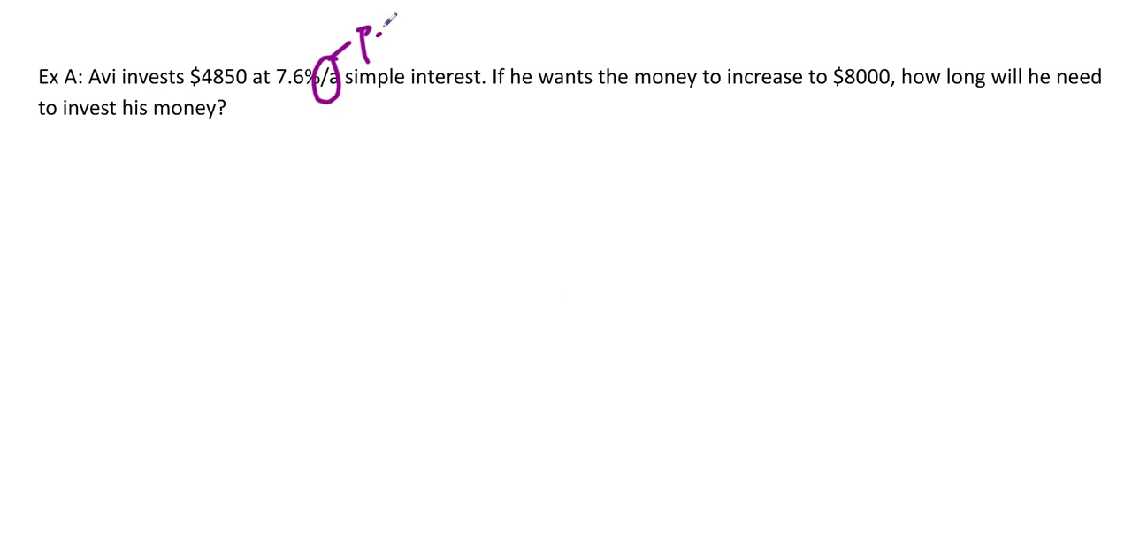
Handwrite 'per annum (per year)' beside the circled /a rate unit in Example A.
left_click_drag(372, 32, 495, 39)
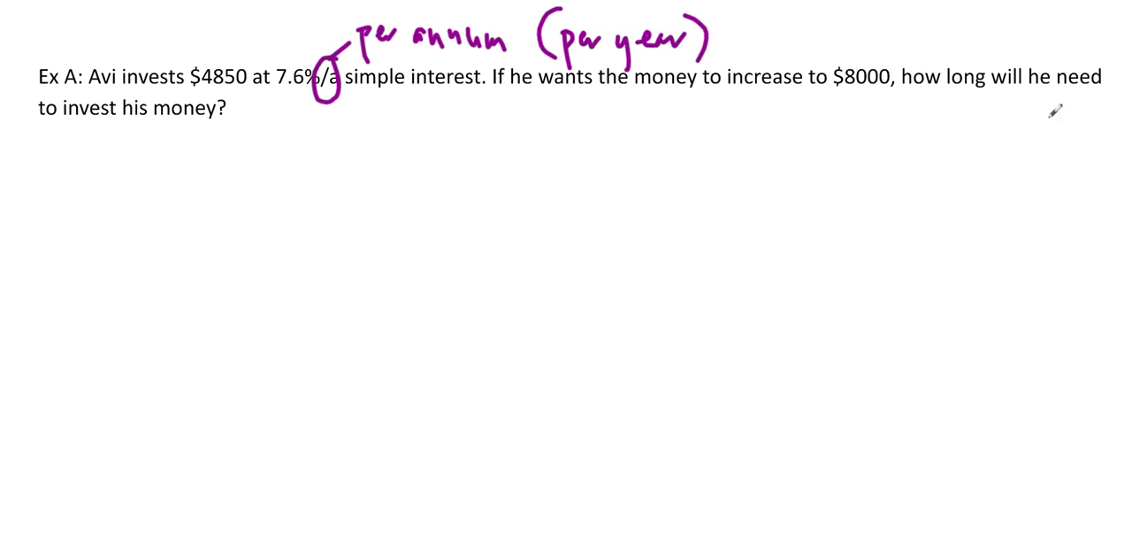
mouse_move(757, 106)
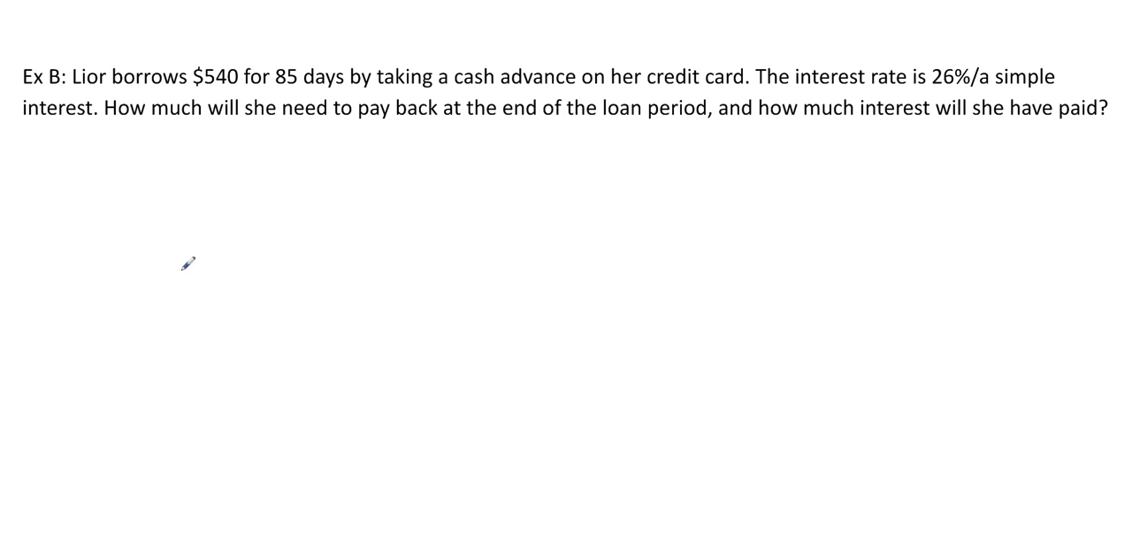
mouse_move(185, 248)
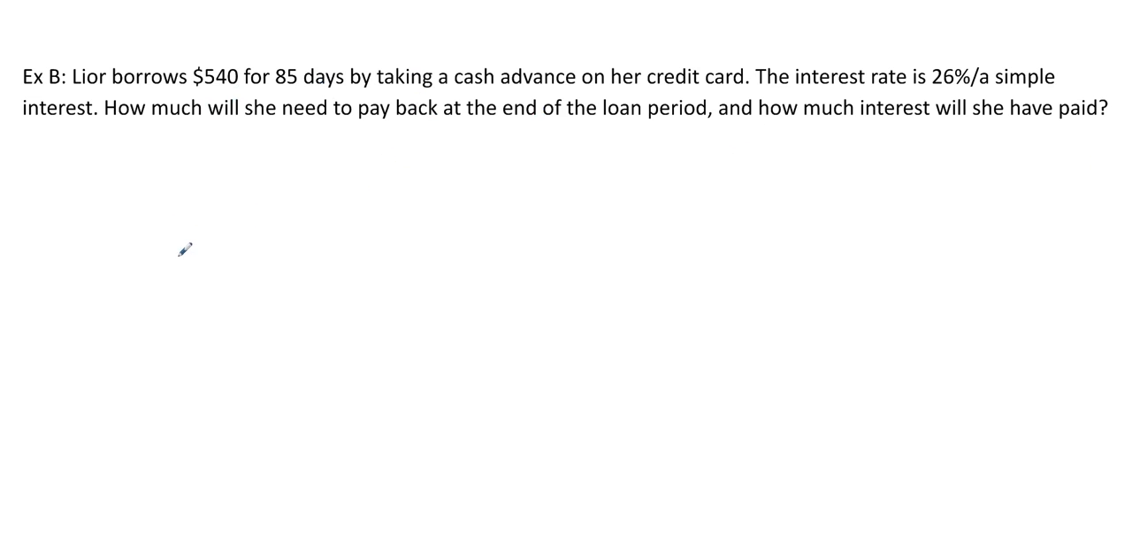